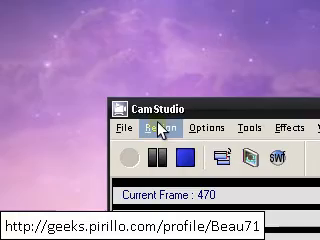
Step: Search Google for 'Camstudio' and scroll the CamStudio site down to its Download Links
left_click(20, 232)
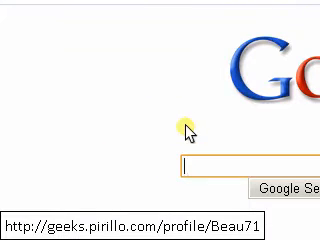
type("Camstudio")
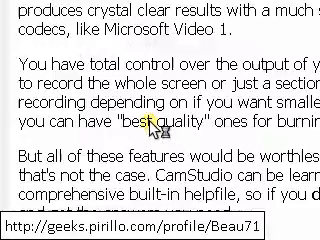
scroll("up", 3)
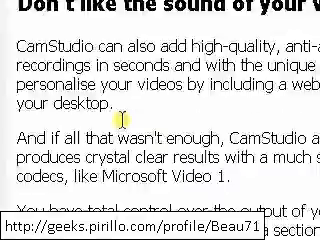
scroll("down", 3)
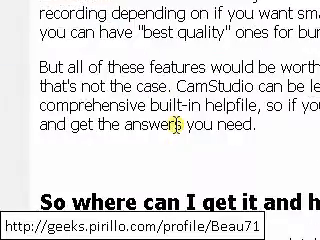
scroll("down", 3)
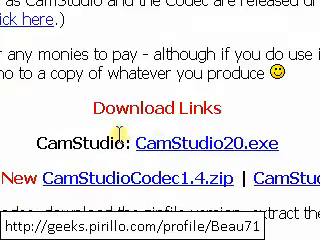
scroll("down", 3)
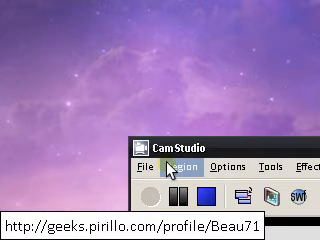
left_click(187, 166)
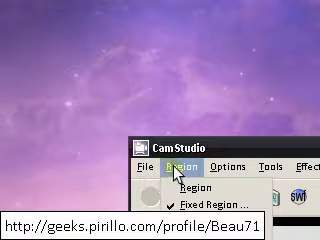
left_click(186, 165)
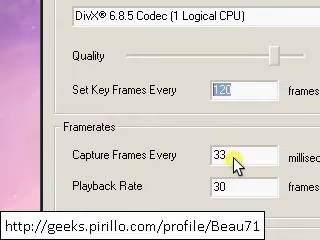
Step: View the DivX Pro 6.8.5 codec's About information, then close it
scroll("down", 3)
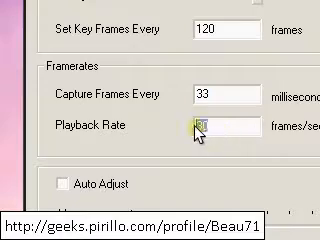
scroll("down", 3)
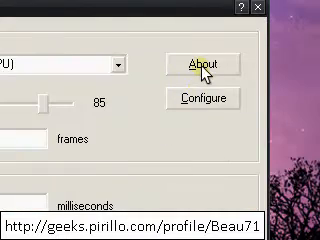
left_click(206, 65)
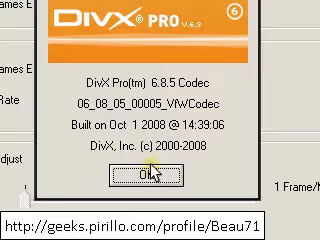
left_click(160, 175)
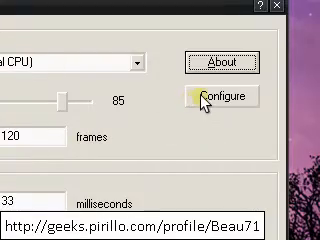
Step: Open the DivX configuration and scroll through the 1080HD profile and encoding presets
left_click(225, 97)
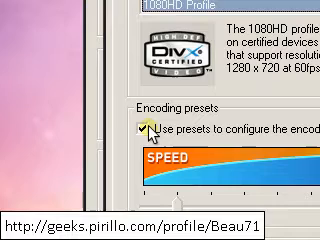
scroll("down", 3)
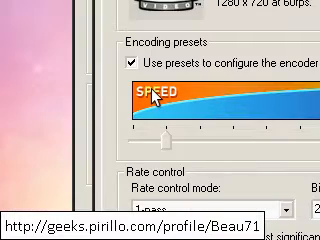
scroll("down", 3)
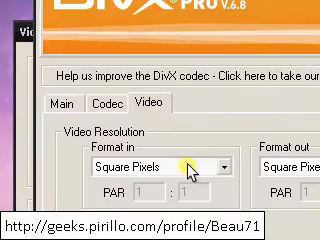
scroll("down", 3)
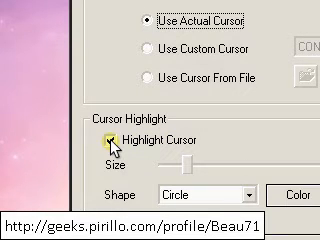
Step: Turn on Highlight Cursor in the cursor options
left_click(104, 144)
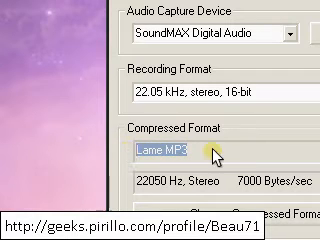
Step: Scroll through the audio compression formats toward Lame MP3, 22050 Hz stereo
scroll("down", 3)
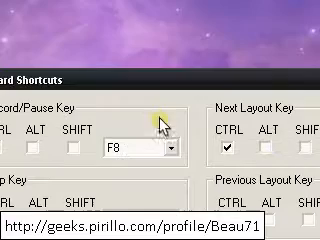
Step: Scroll through the keyboard shortcut settings to the F8 Record/Pause key
scroll("down", 3)
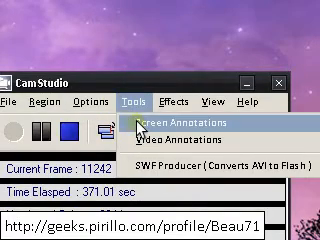
mouse_move(175, 139)
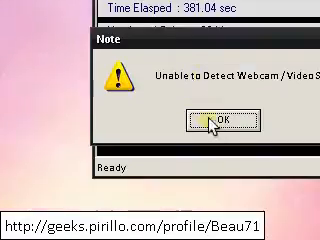
left_click(222, 121)
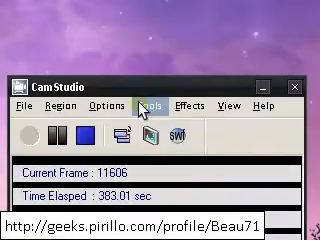